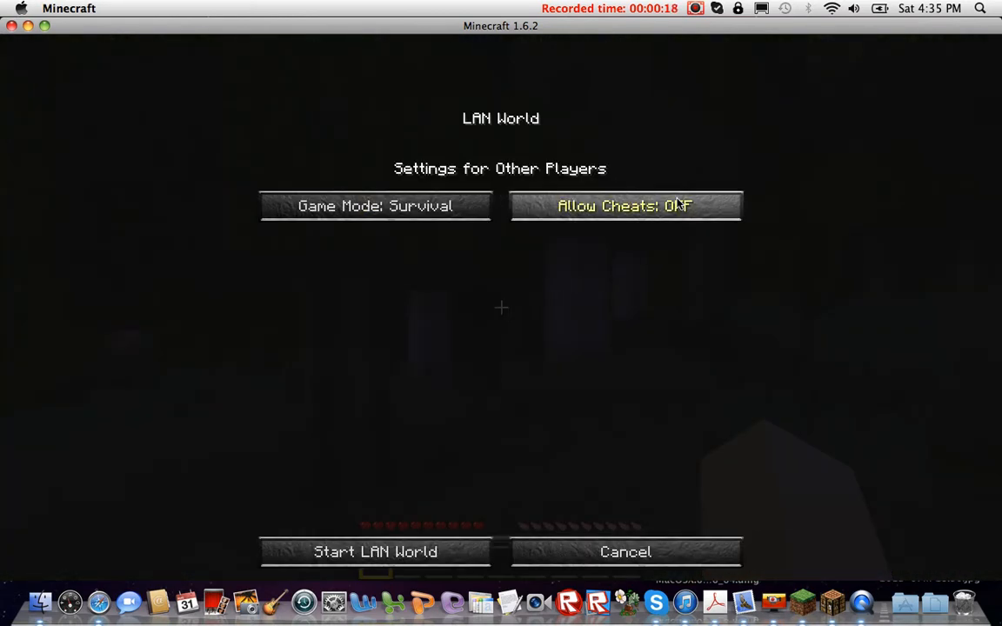
Step: Turn Allow Cheats ON and start the LAN world
click(624, 207)
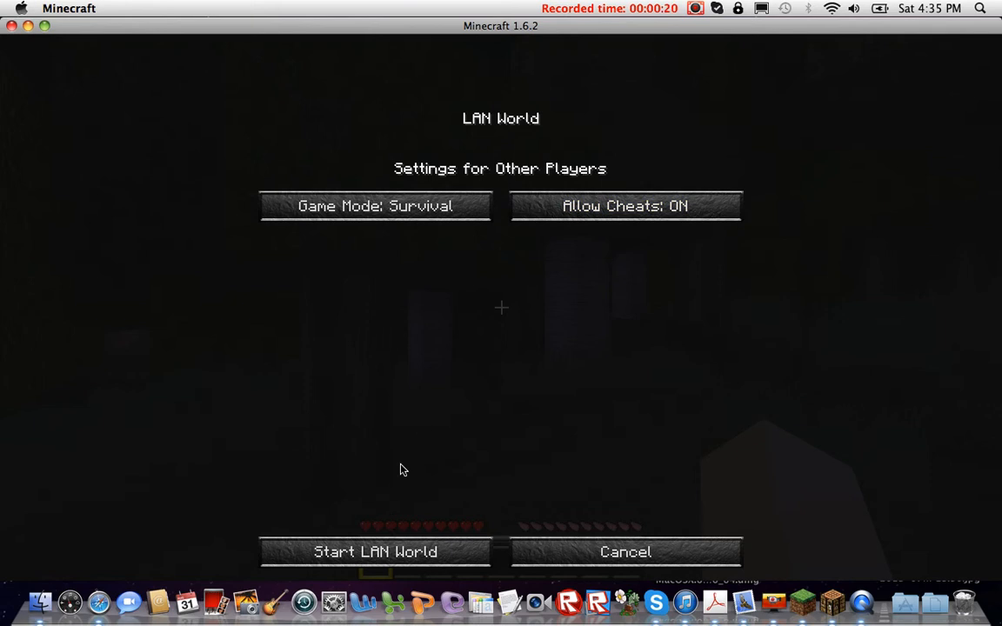
click(374, 552)
text(/)
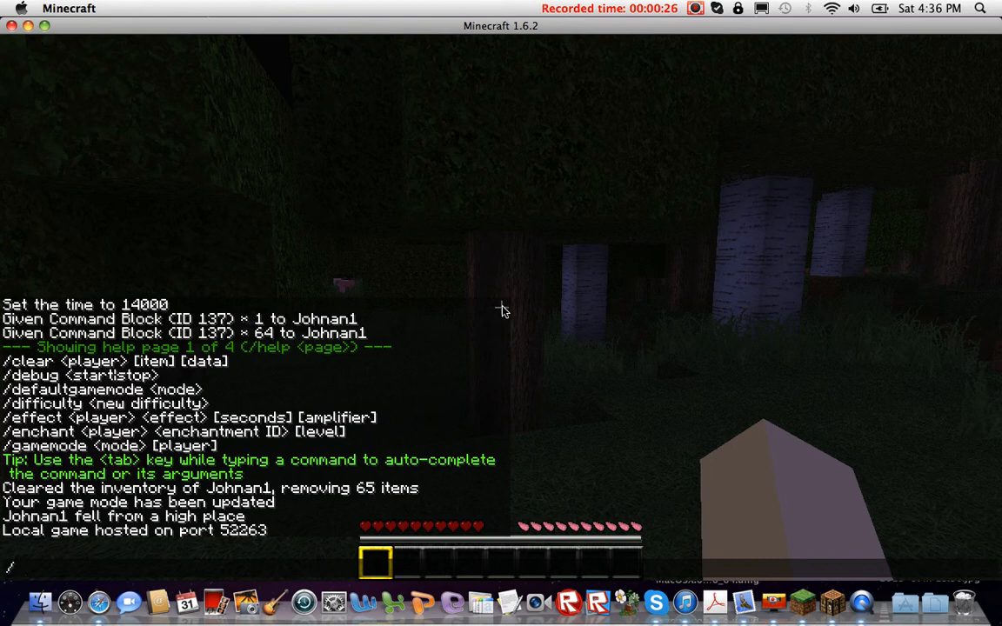
Step: Enter '/give Johnan 137 100', which the game rejects as exceeding the 64 maximum
text(G)
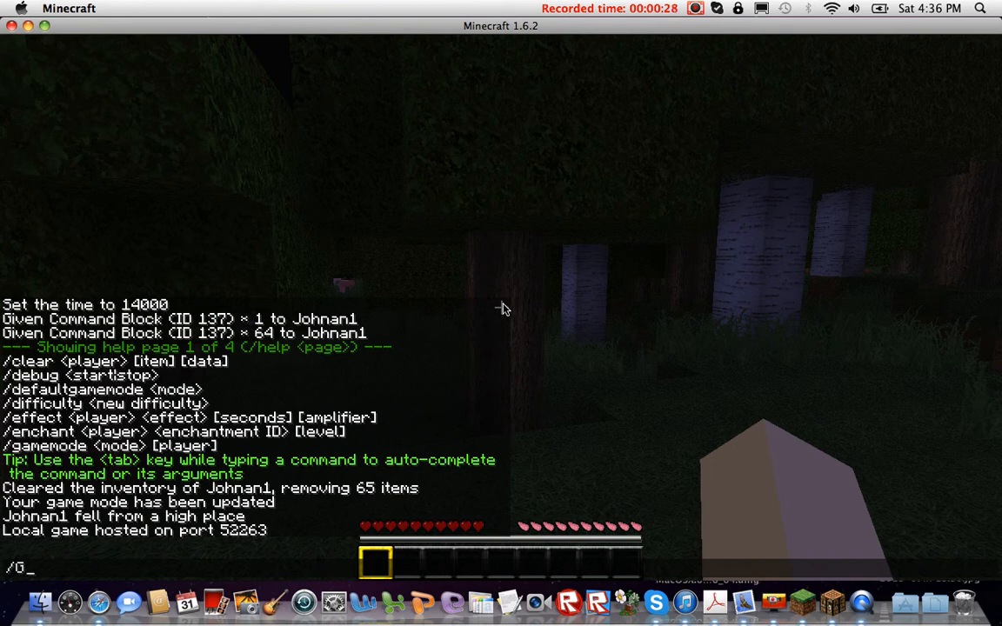
text(ive)
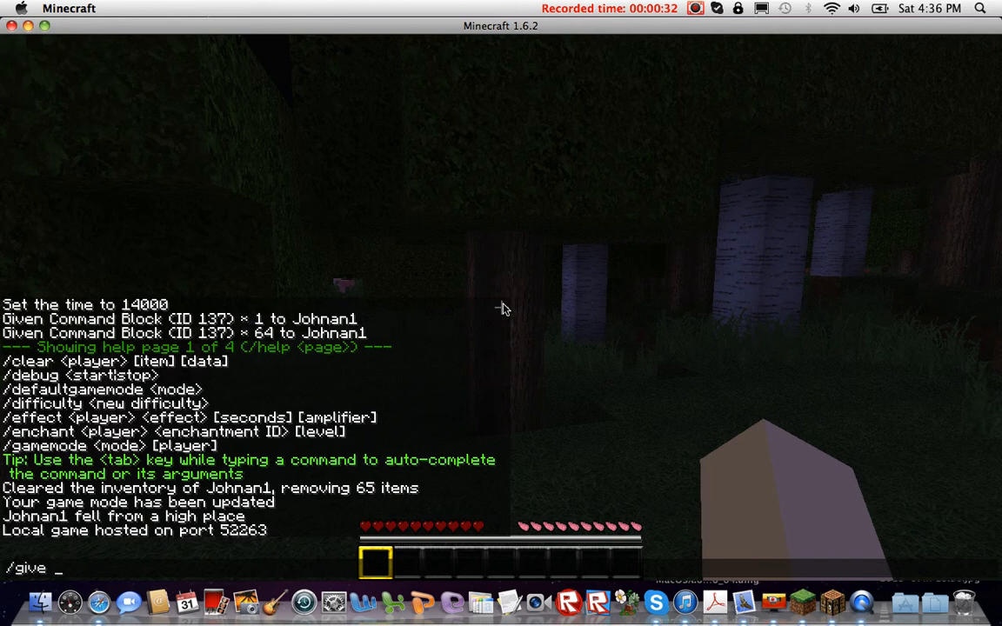
text(Johnan)
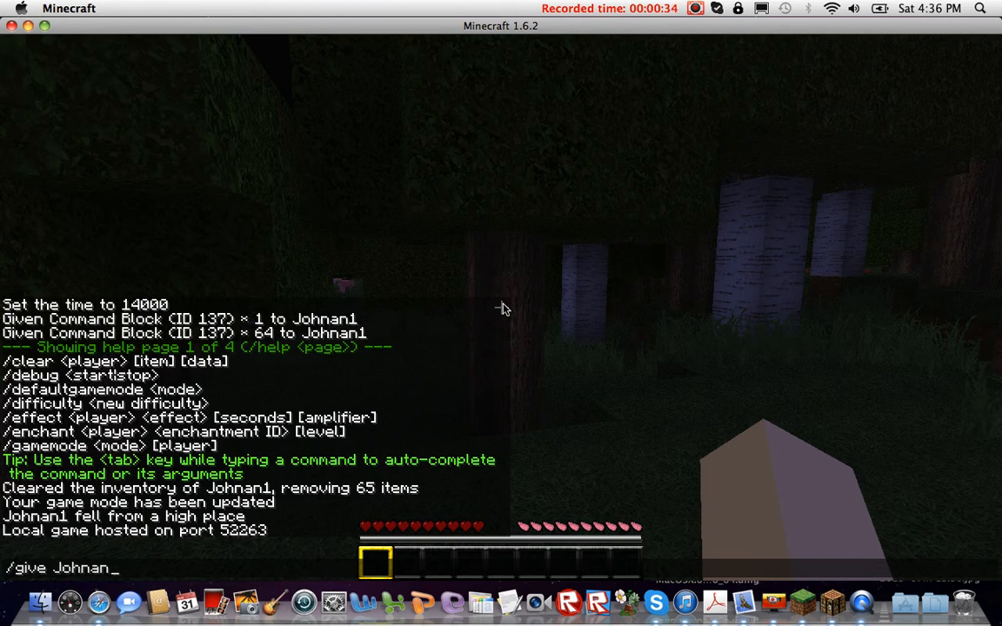
text(1)
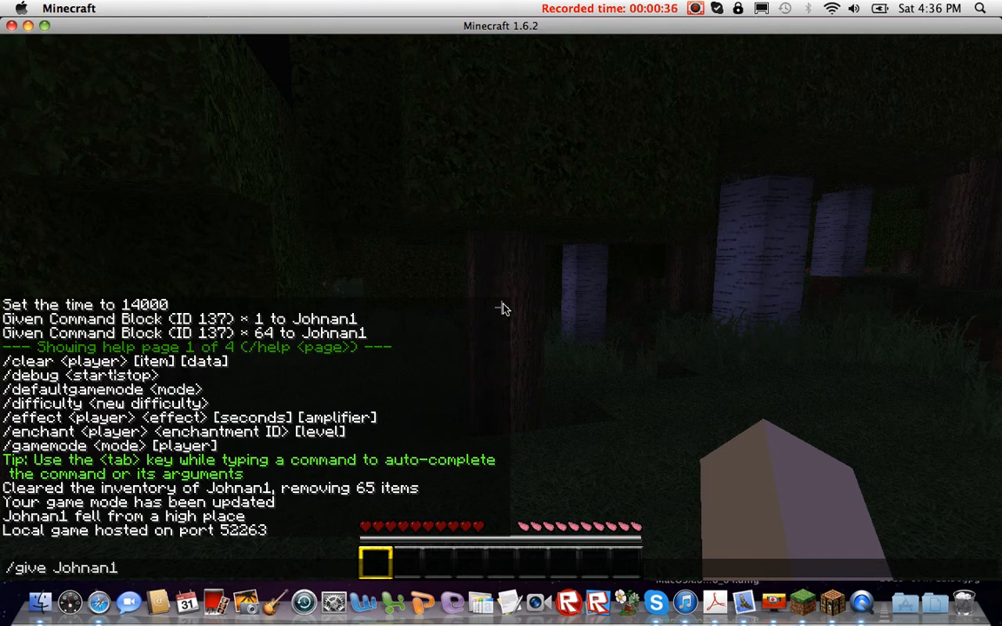
text(137)
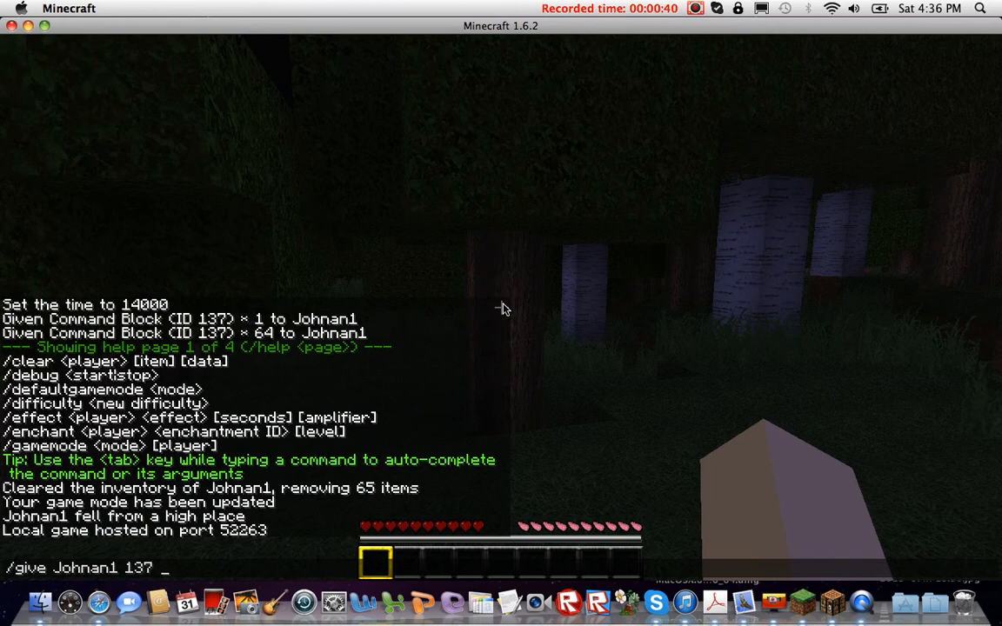
text(100)
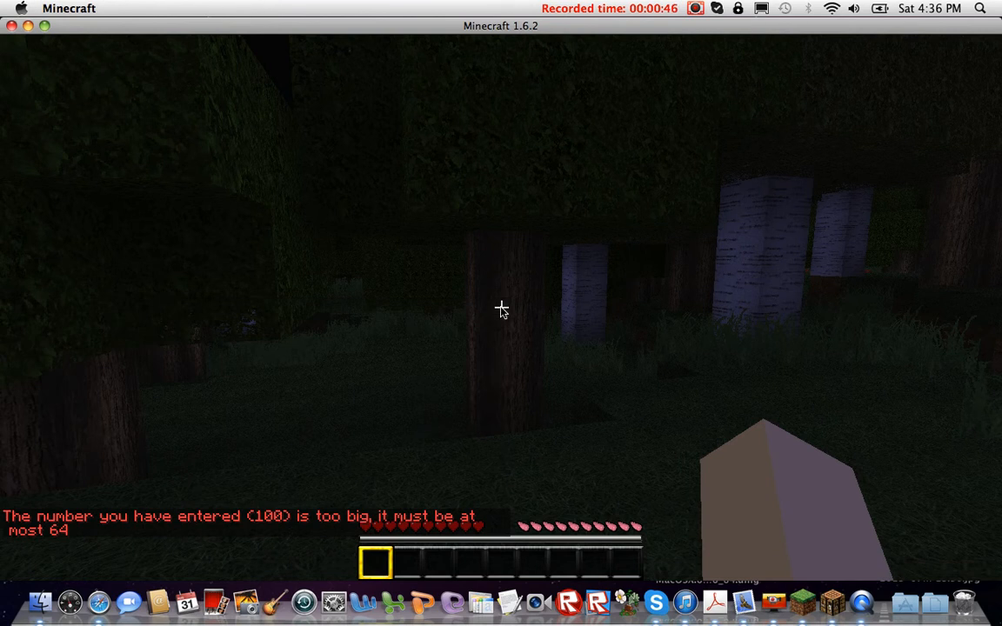
Step: Rerun the give command with amount 64 for command blocks, then pause with Esc
key(e)
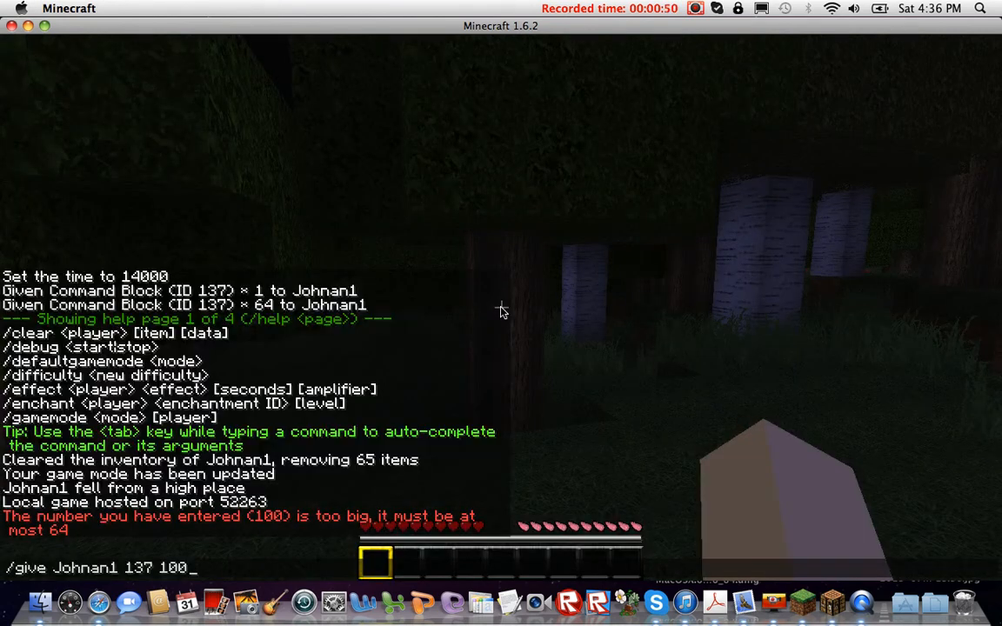
key(backspace)
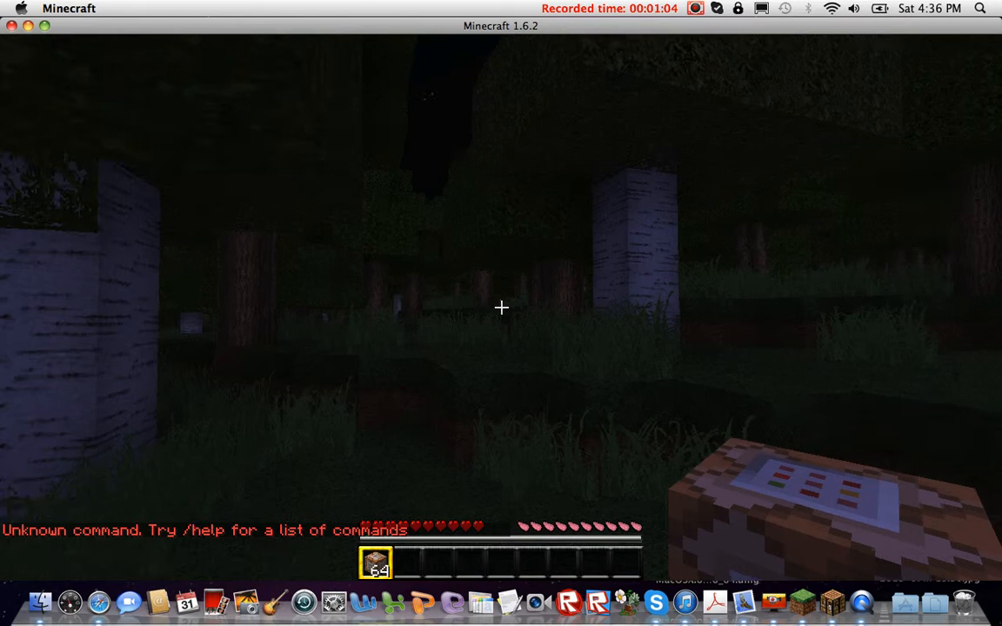
key(Escape)
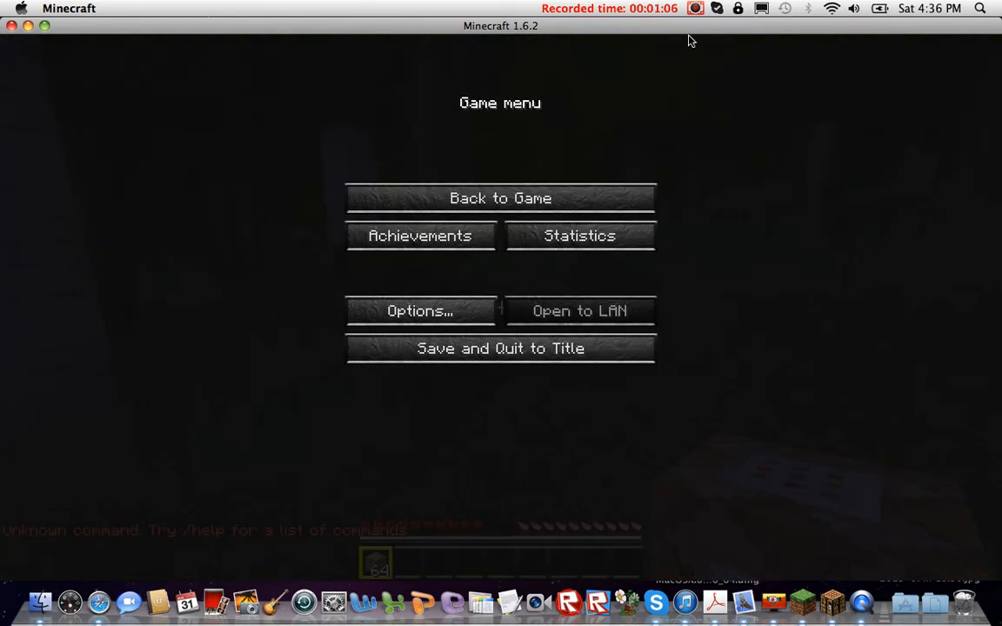
click(695, 8)
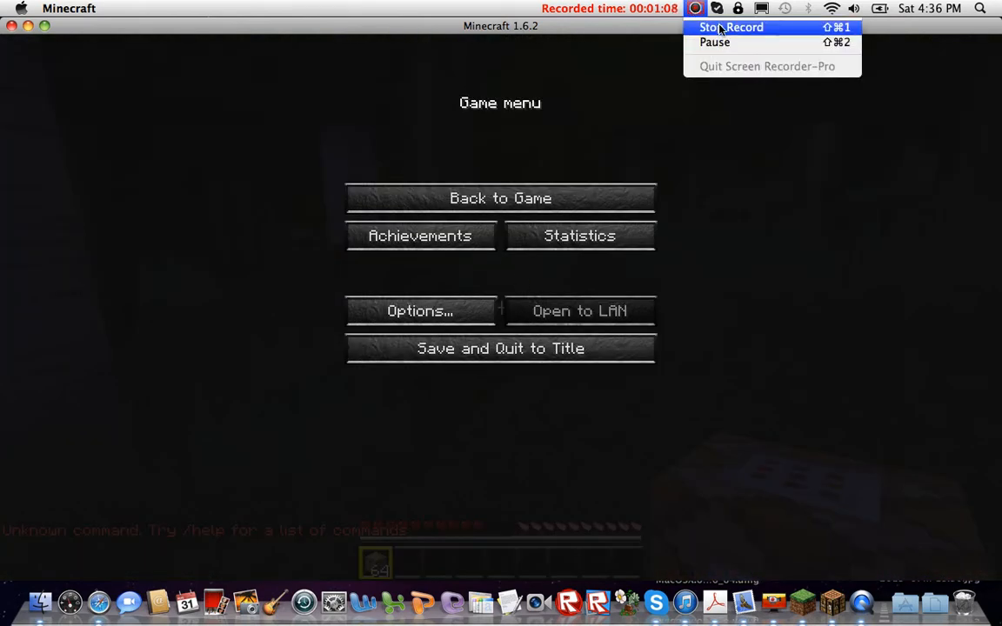